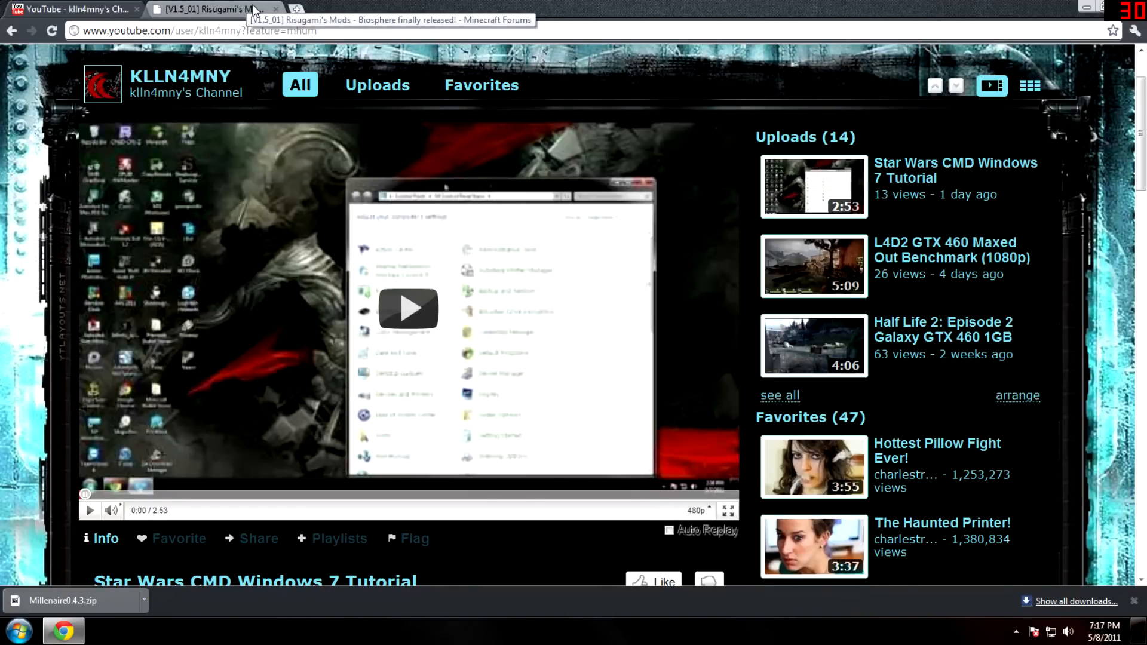
Switch Chrome to the Risugami's Mods forum thread tab and zoom the page in
{"action": "left_click", "coordinate": [212, 8]}
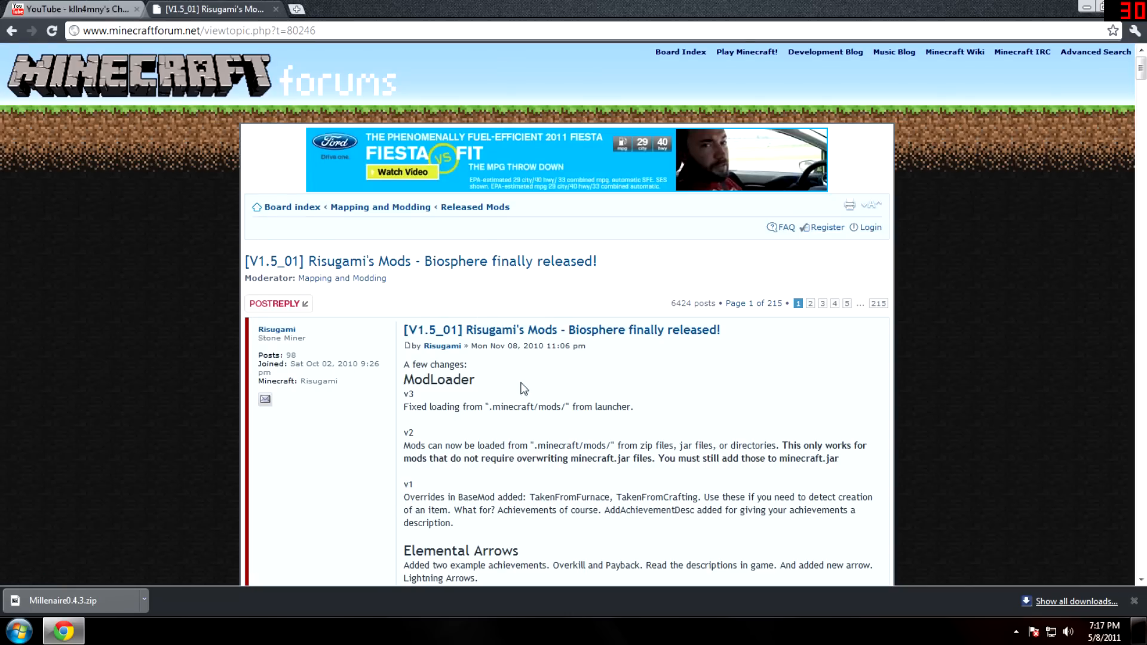
{"action": "key", "text": "ctrl+plus"}
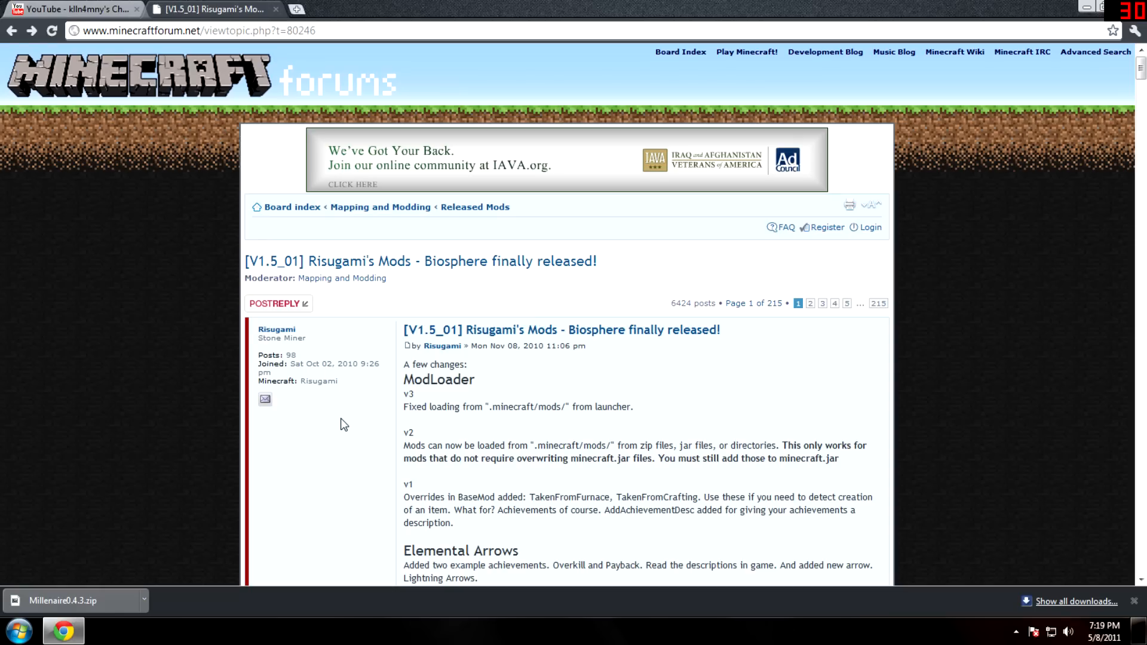
Scroll the forum post down to the ModLoader Beta 1.5_01v3 download links
{"action": "scroll", "scroll_direction": "down", "scroll_amount": 3}
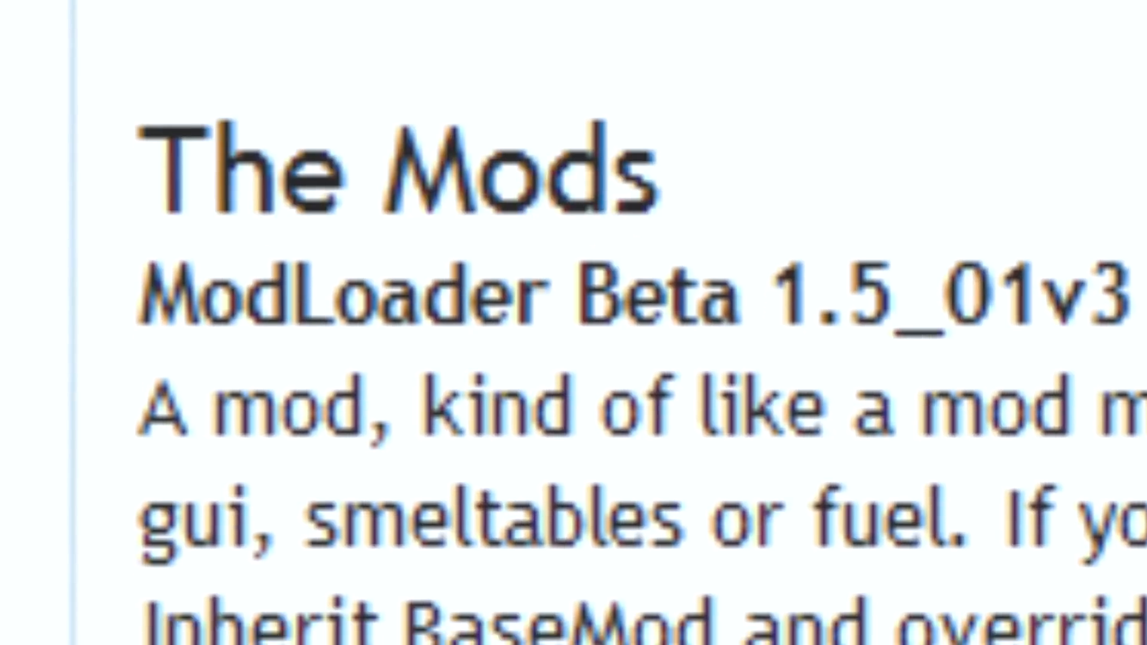
{"action": "scroll", "scroll_direction": "down", "scroll_amount": 3}
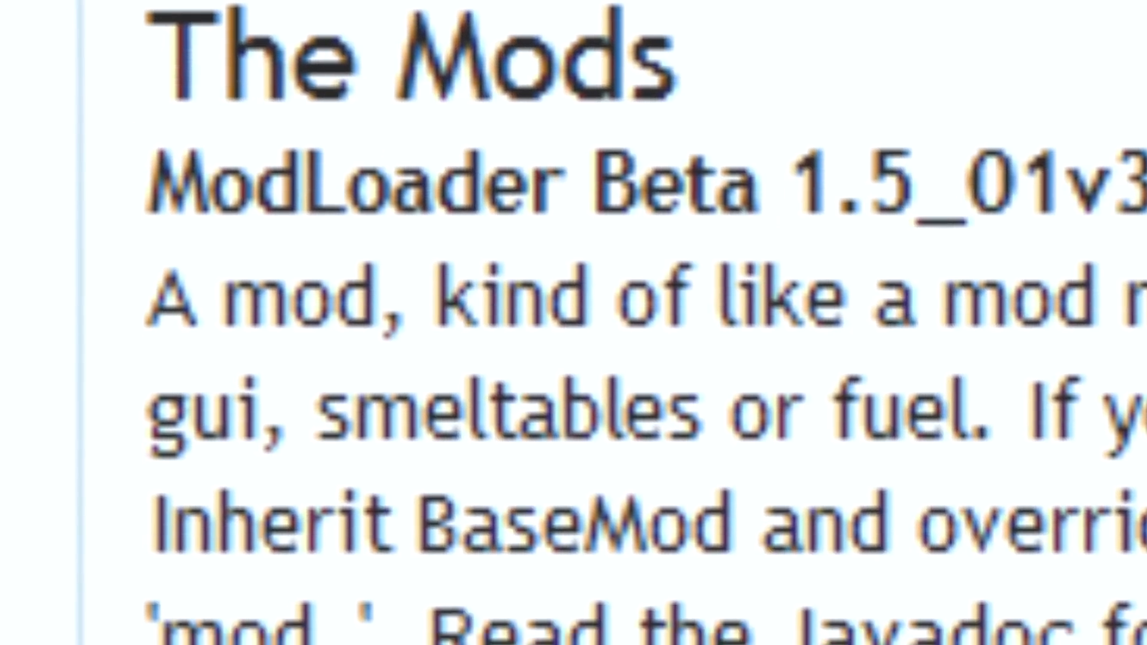
{"action": "scroll", "scroll_direction": "down", "scroll_amount": 3}
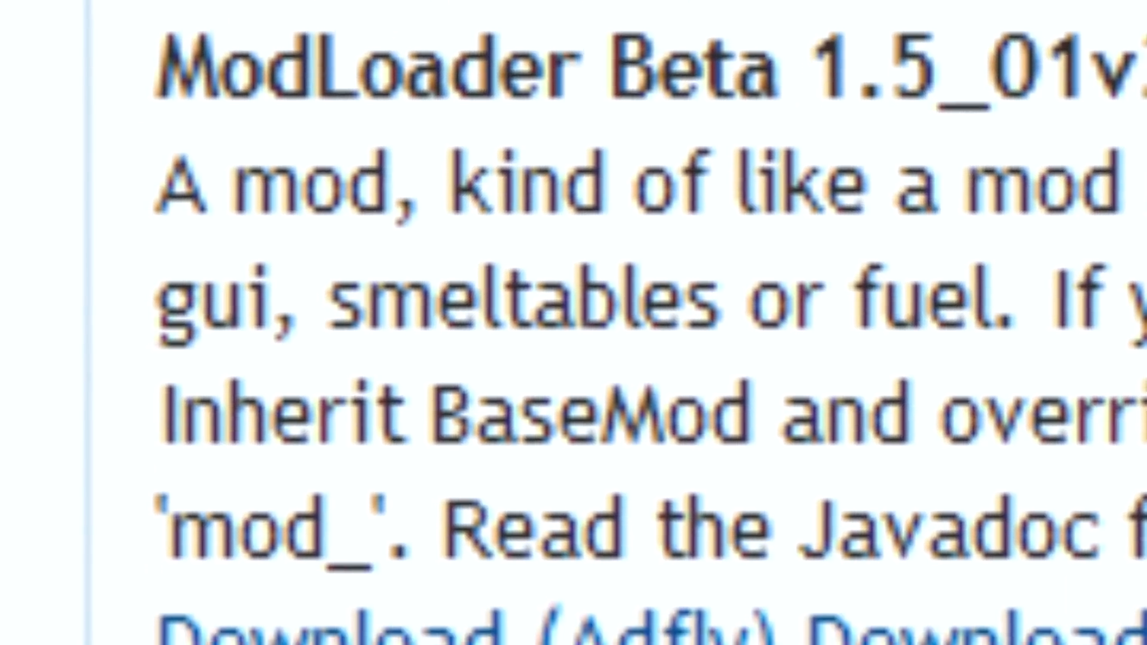
{"action": "scroll", "scroll_direction": "down", "scroll_amount": 3}
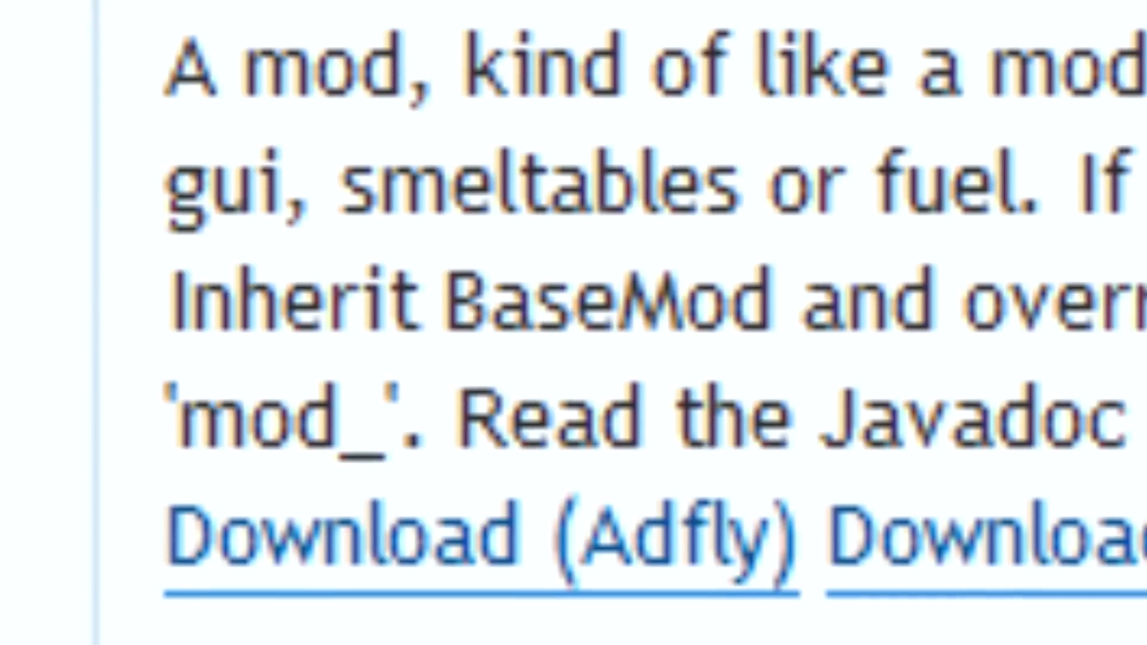
{"action": "scroll", "scroll_direction": "down", "scroll_amount": 3}
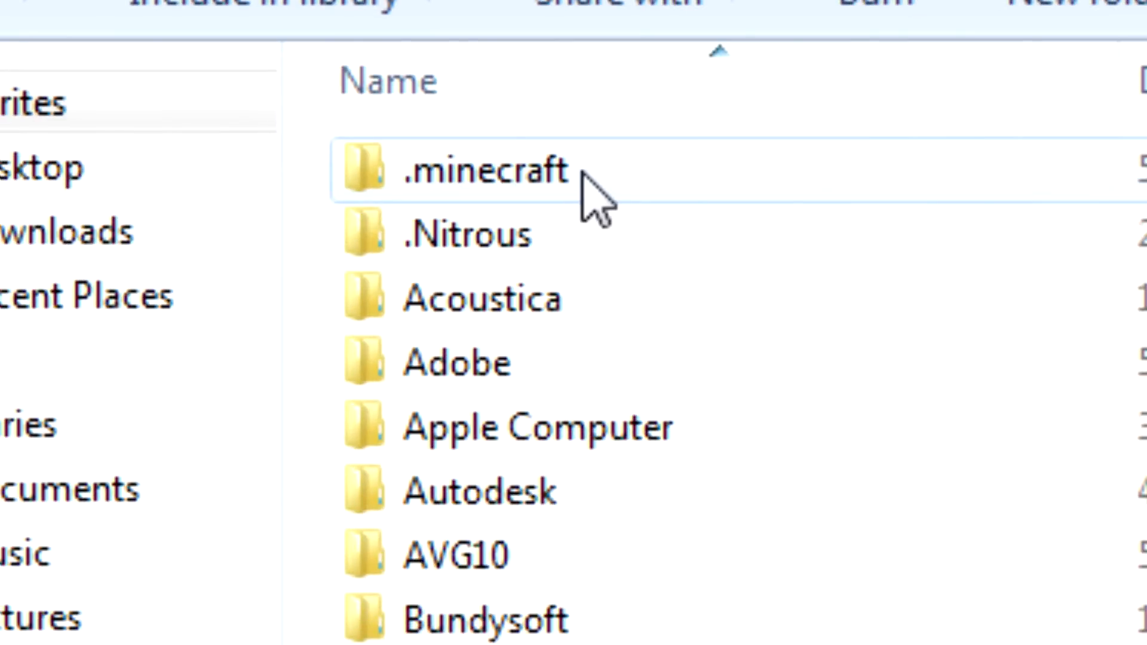
{"action": "mouse_move", "coordinate": [1127, 607]}
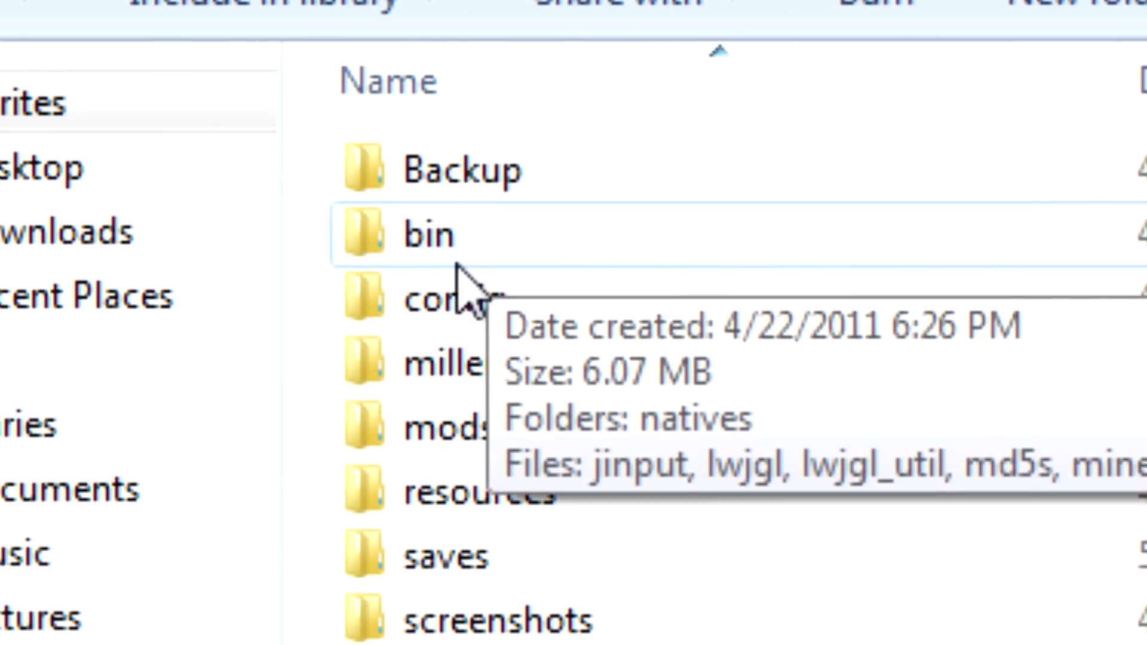
{"action": "mouse_move", "coordinate": [438, 285]}
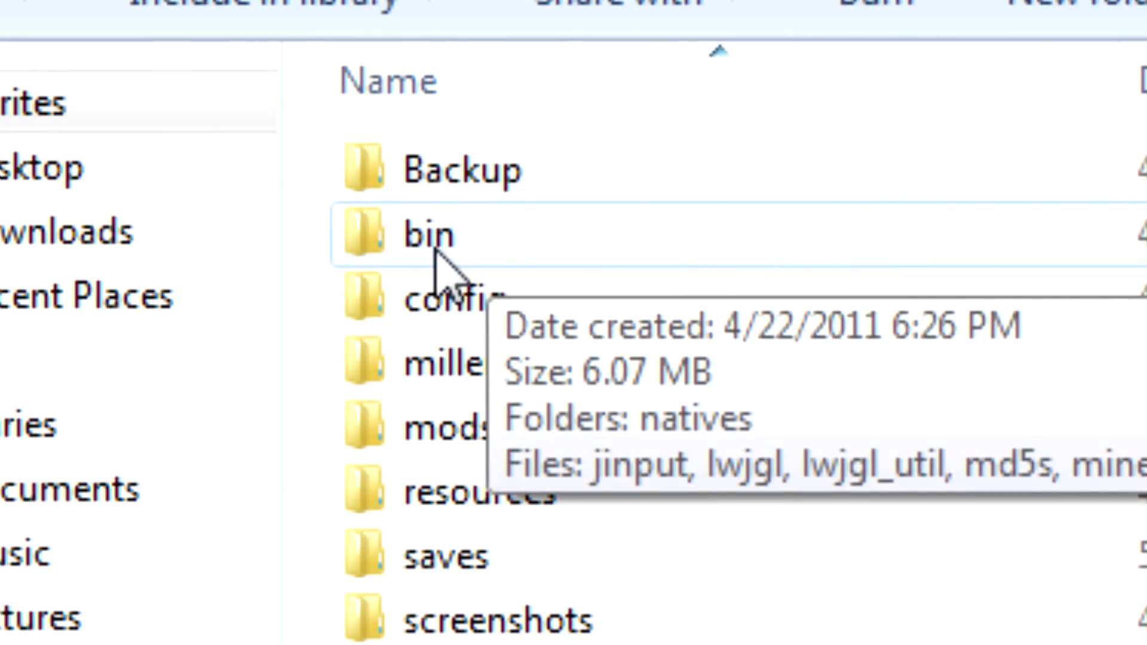
Open the bin folder inside .minecraft to show natives, jinput, lwjgl and minecraft
{"action": "double_click", "coordinate": [425, 234]}
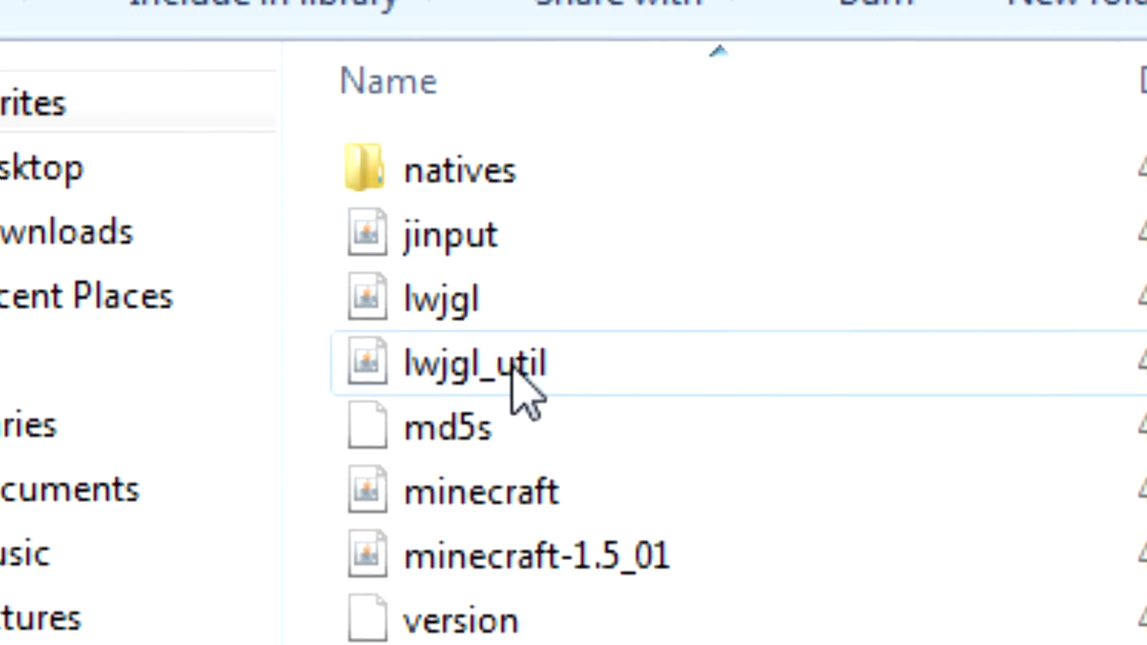
Bring up the context menu with 7-Zip options for minecraft.jar
{"action": "right_click", "coordinate": [482, 490]}
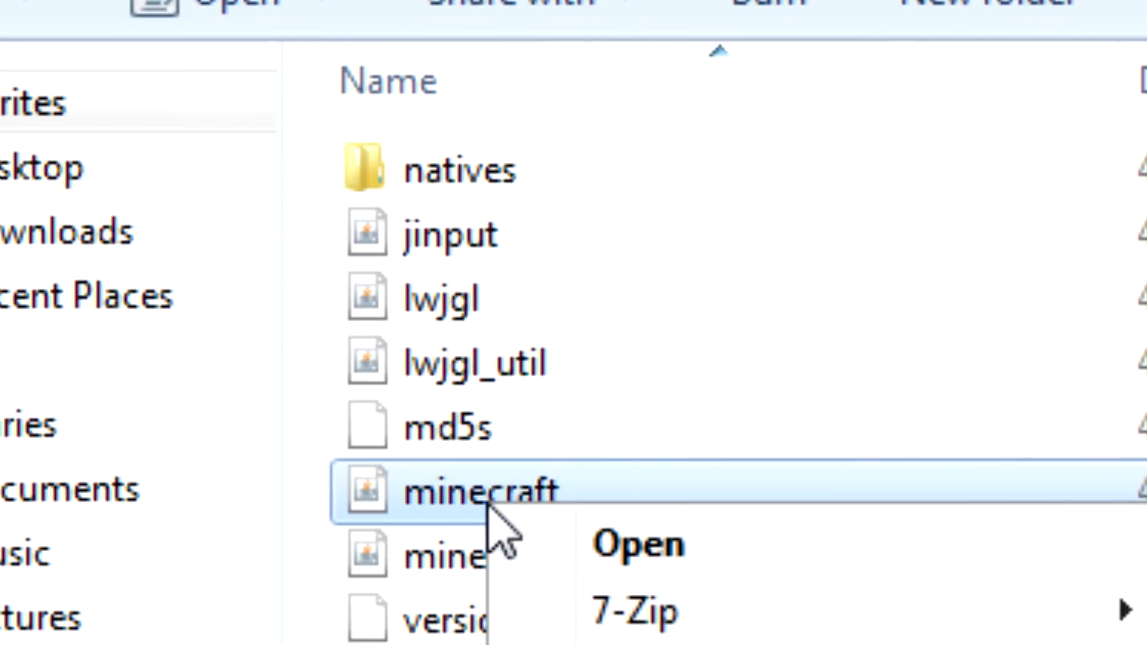
{"action": "mouse_move", "coordinate": [194, 76]}
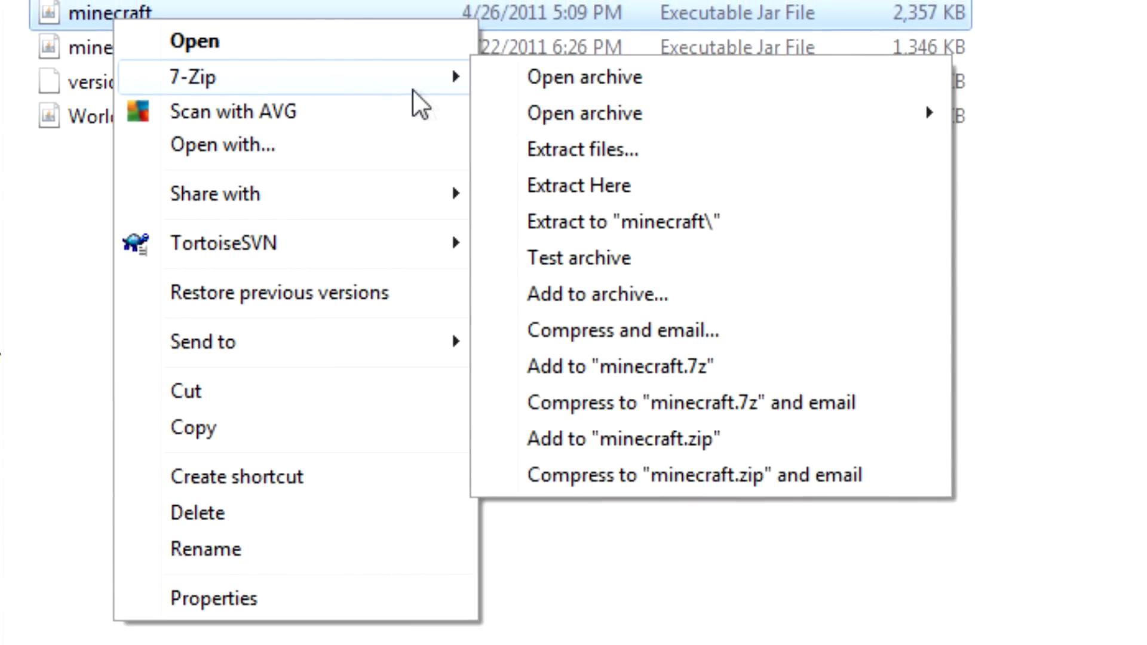
{"action": "mouse_move", "coordinate": [607, 76]}
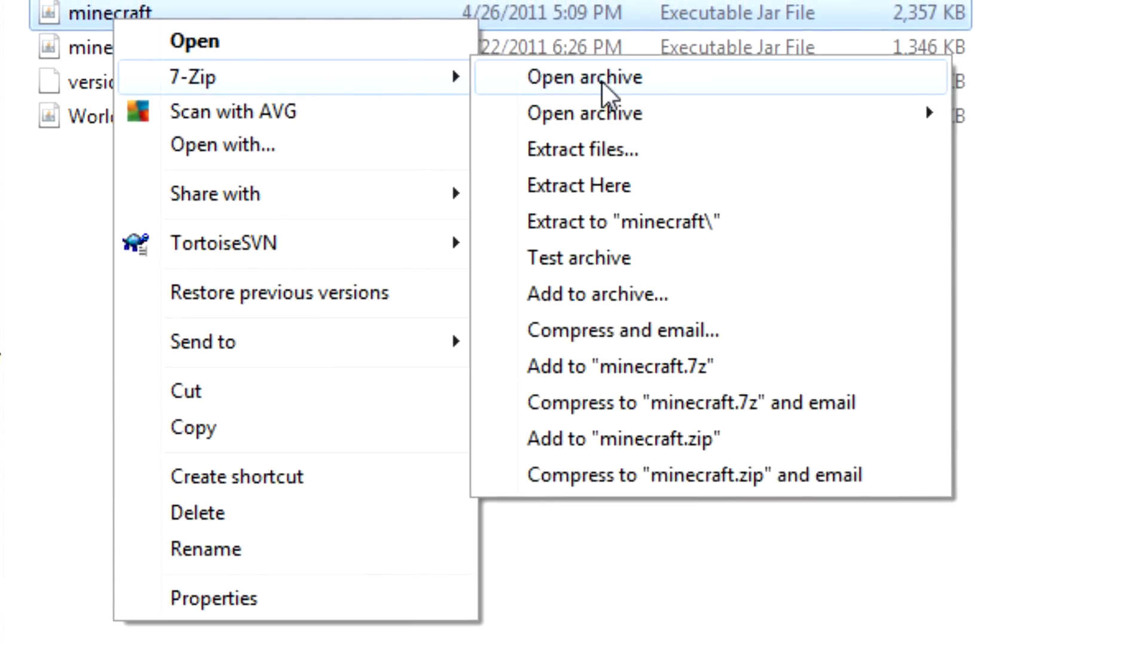
{"action": "mouse_move", "coordinate": [672, 95]}
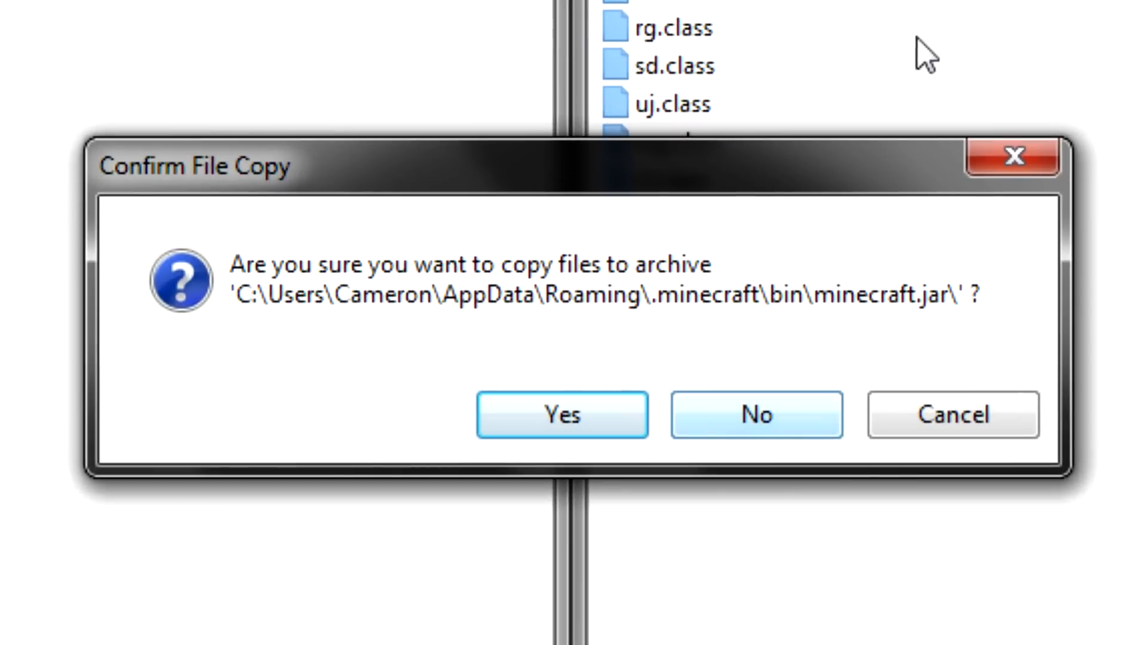
{"action": "mouse_move", "coordinate": [755, 431]}
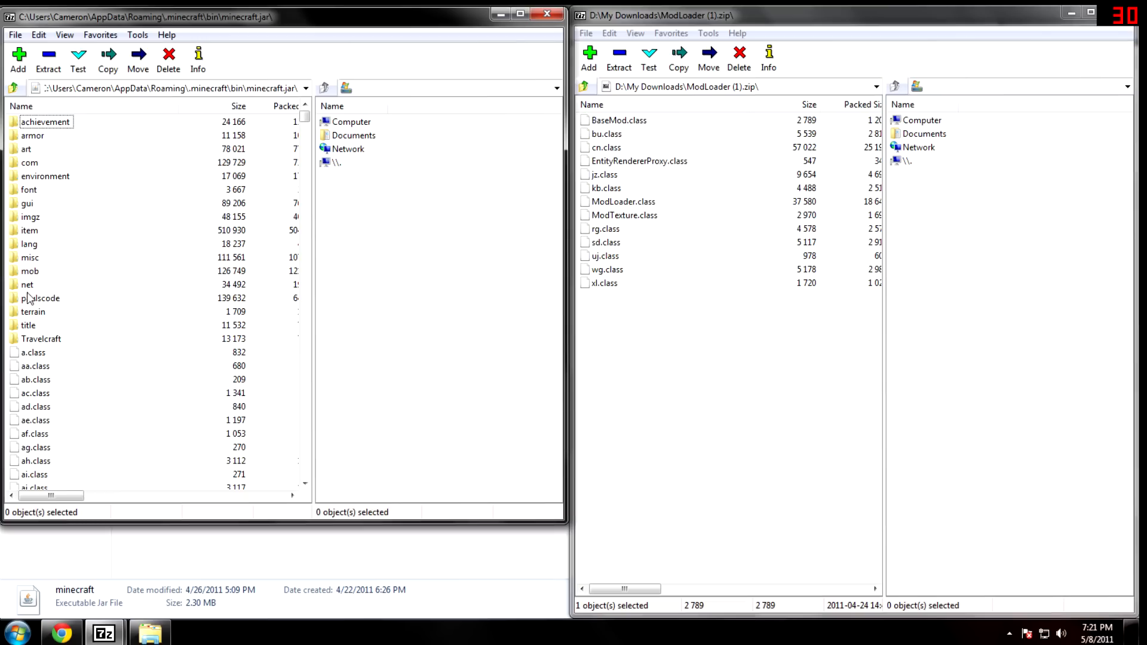
{"action": "left_click", "coordinate": [41, 297]}
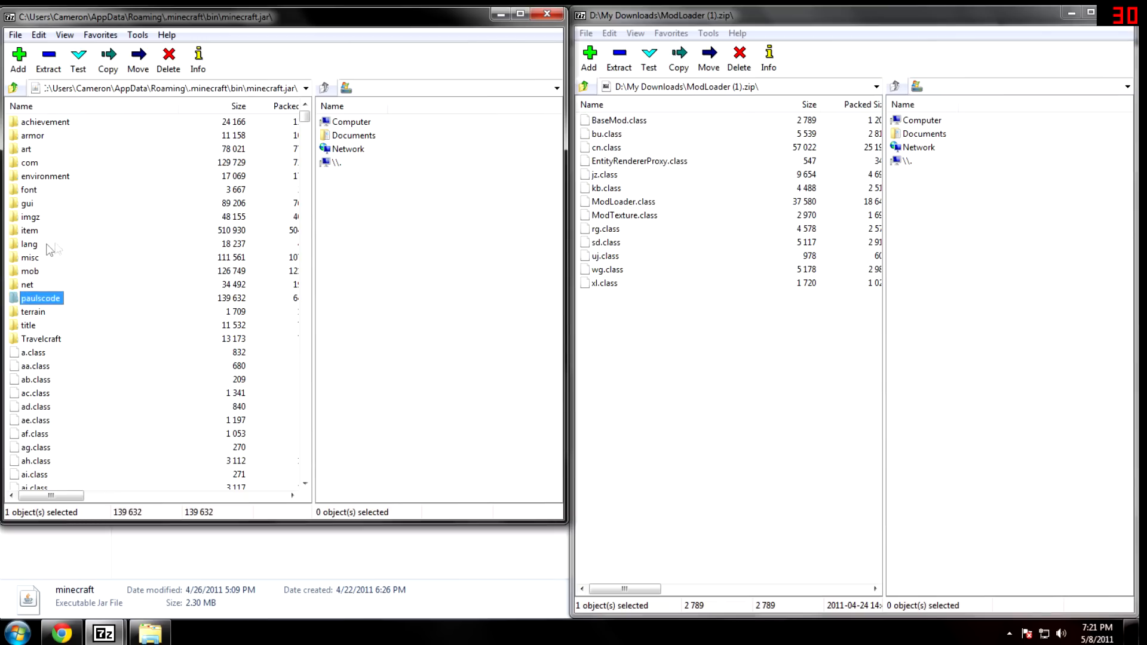
{"action": "mouse_move", "coordinate": [787, 230]}
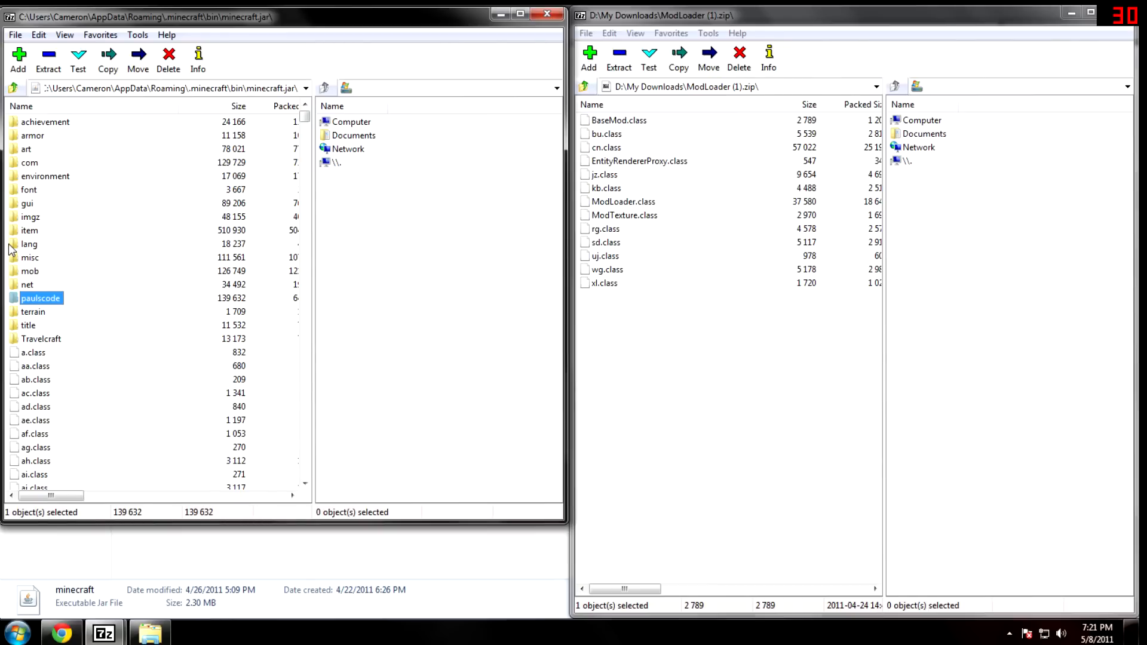
{"action": "mouse_move", "coordinate": [32, 244]}
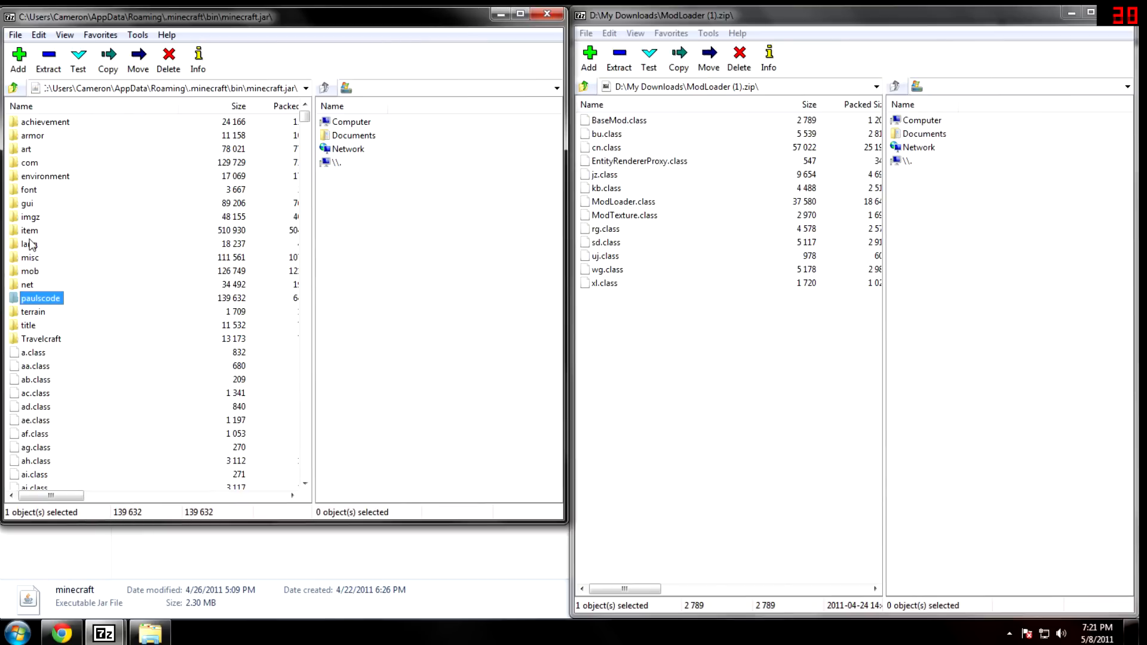
{"action": "left_click", "coordinate": [28, 243]}
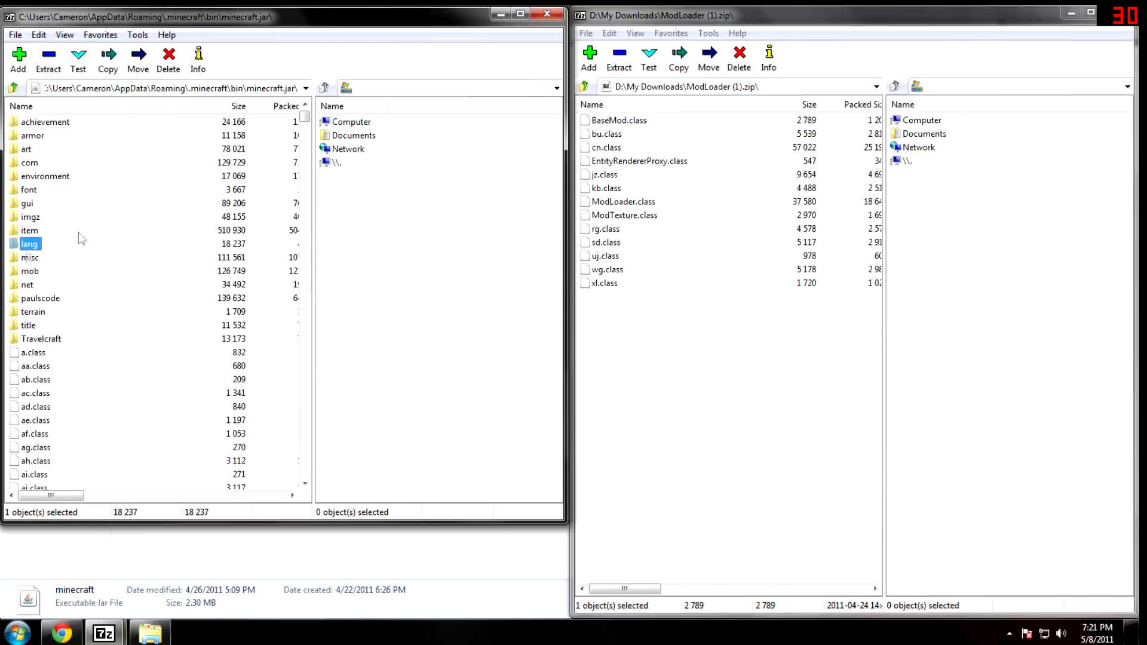
{"action": "mouse_move", "coordinate": [620, 188]}
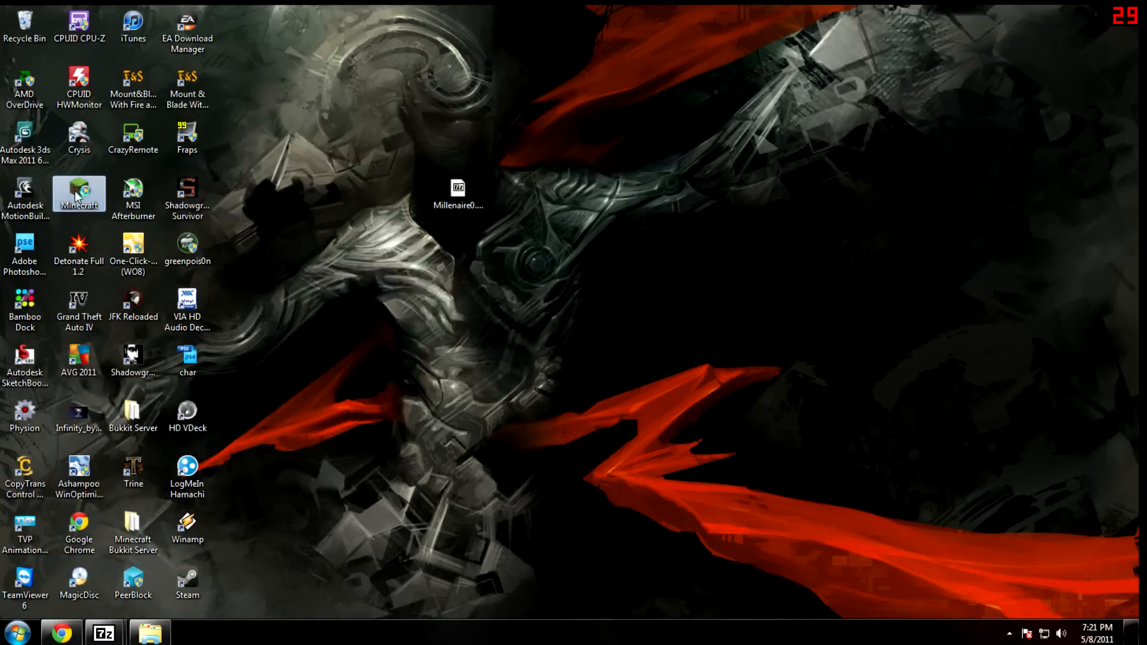
{"action": "mouse_move", "coordinate": [614, 360]}
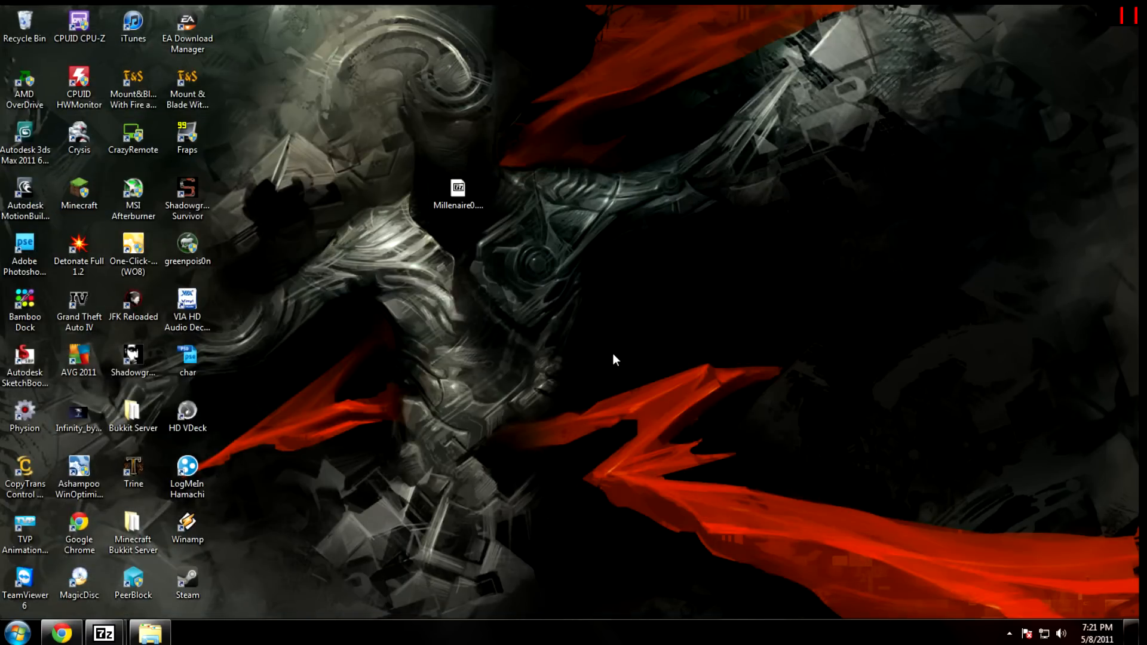
Launch Minecraft from the desktop shortcut so the launcher's news and login appear
{"action": "double_click", "coordinate": [79, 198]}
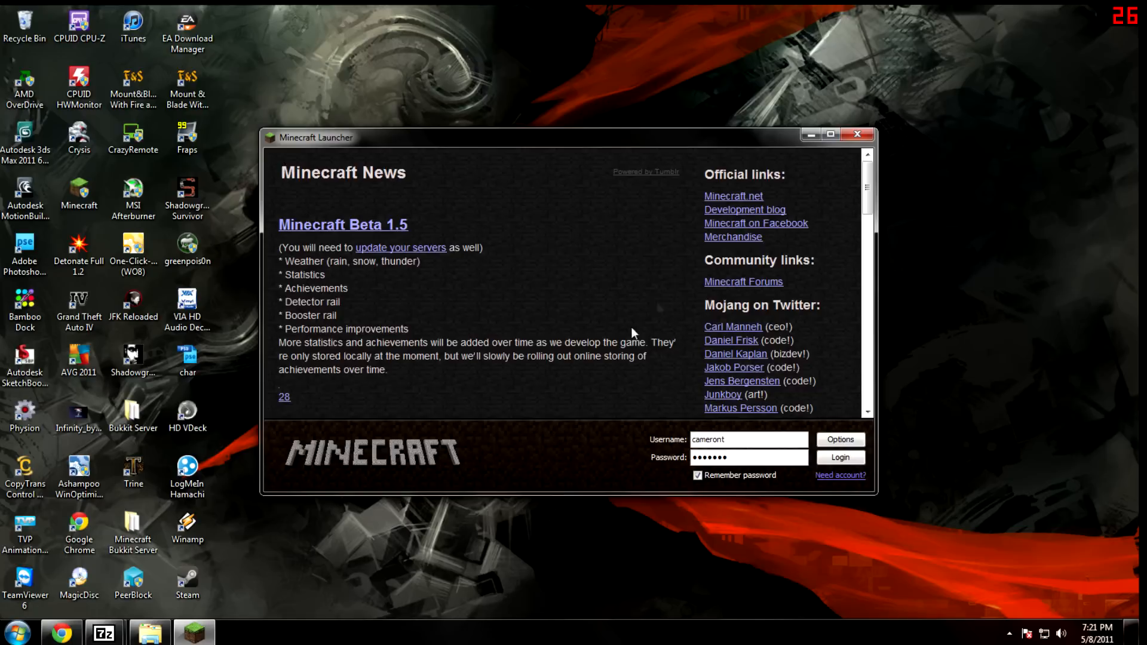
{"action": "mouse_move", "coordinate": [857, 135]}
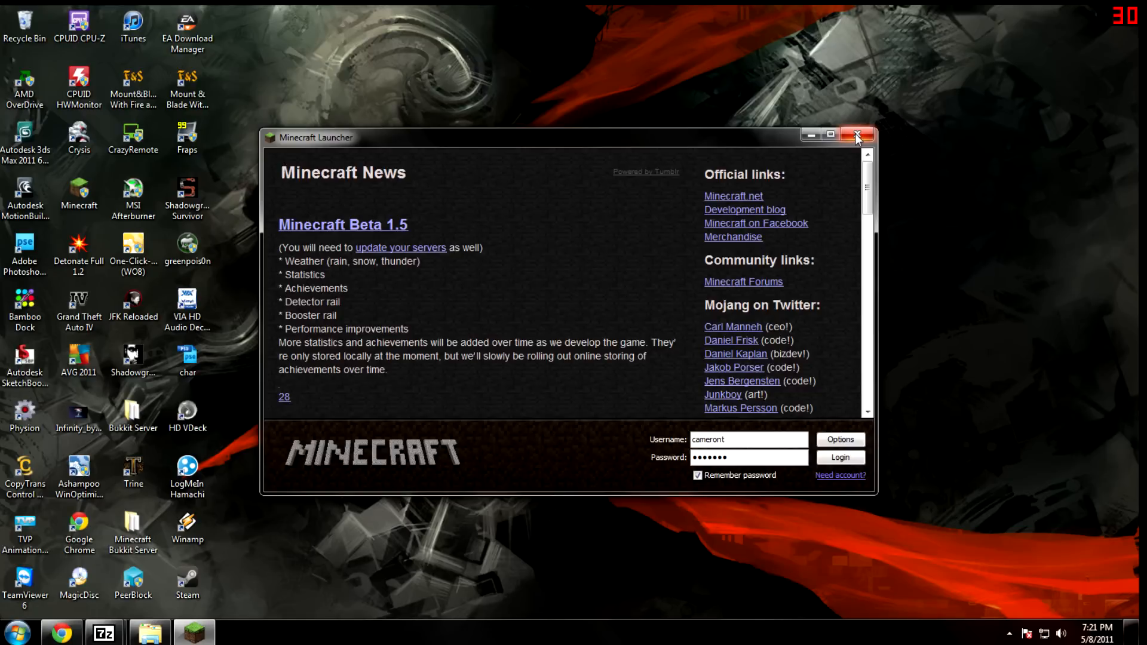
{"action": "mouse_move", "coordinate": [858, 138]}
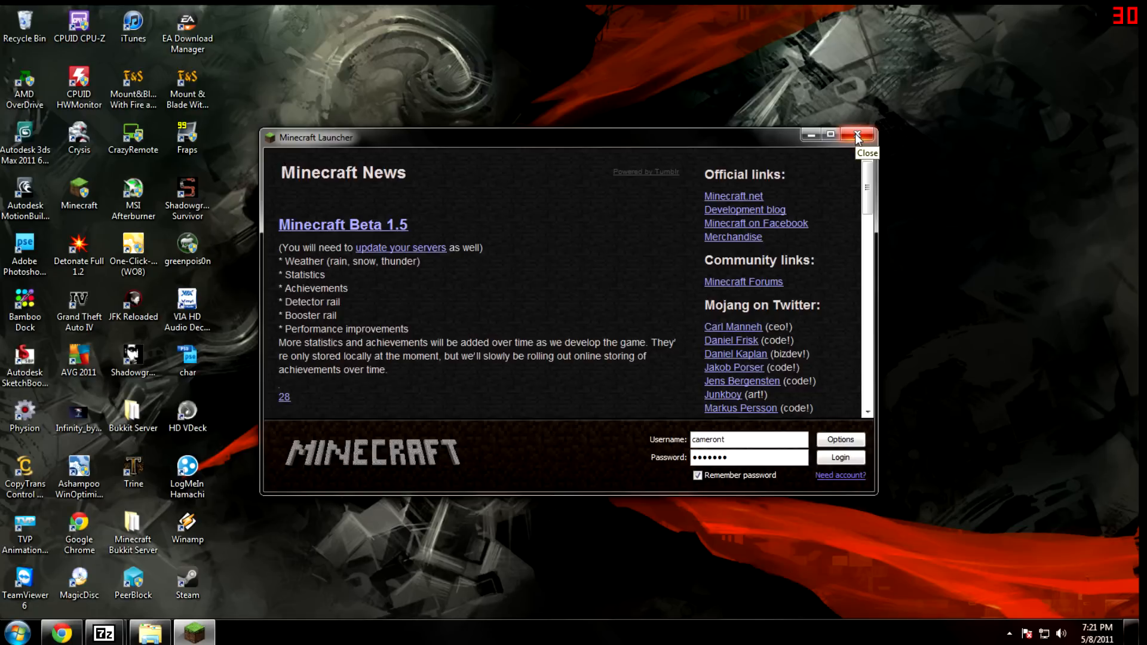